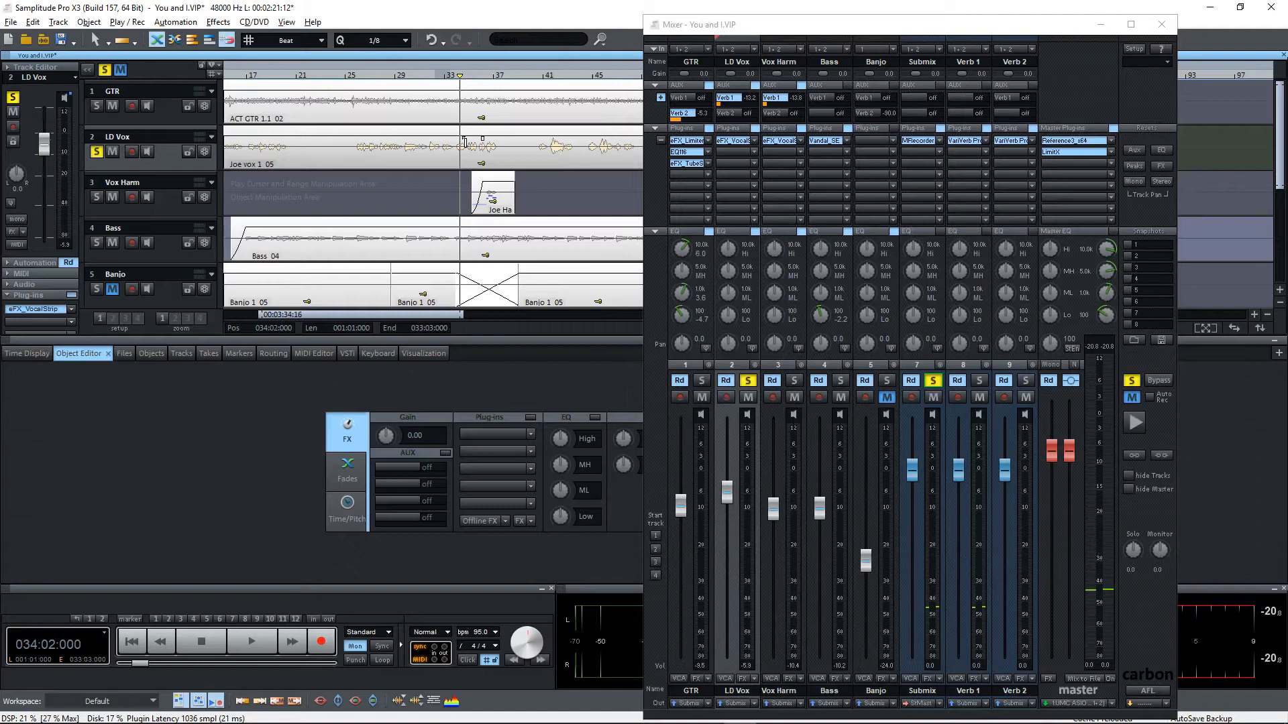
mouse_move(513, 169)
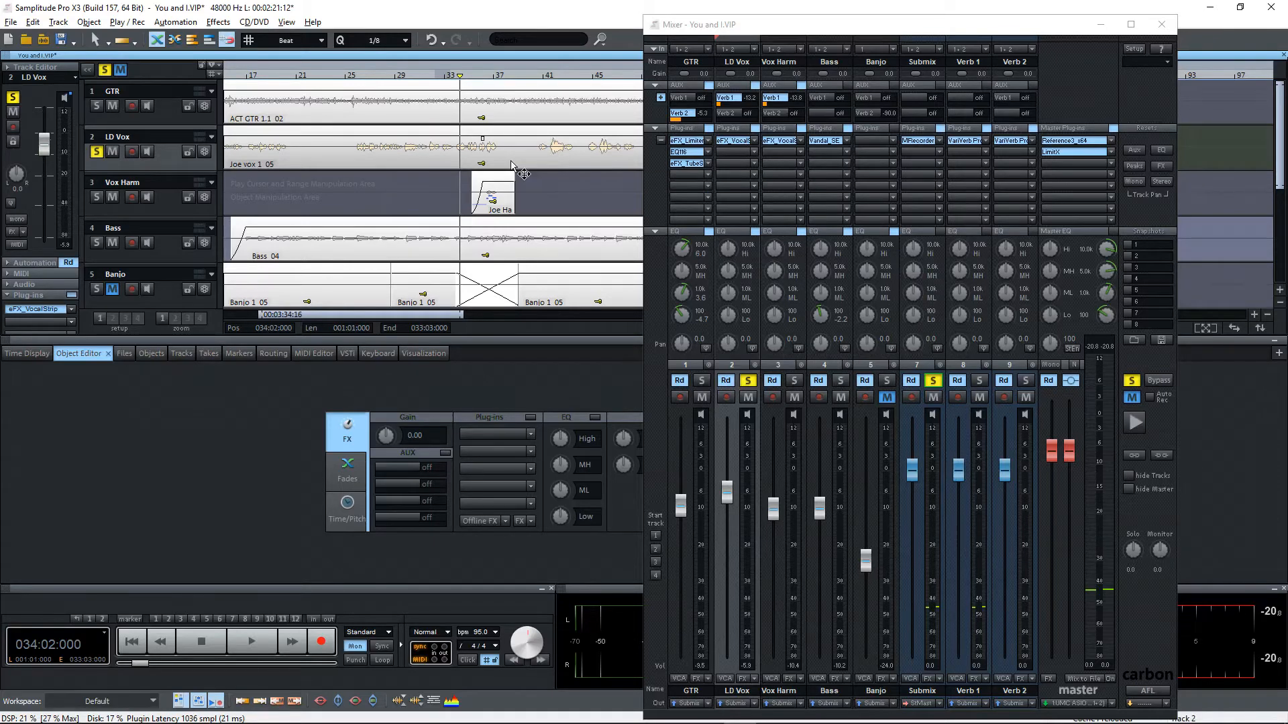
Step: Close the mixer and send the Joe vox 1_05 vocal clip to Melodyne via ARA
click(1161, 24)
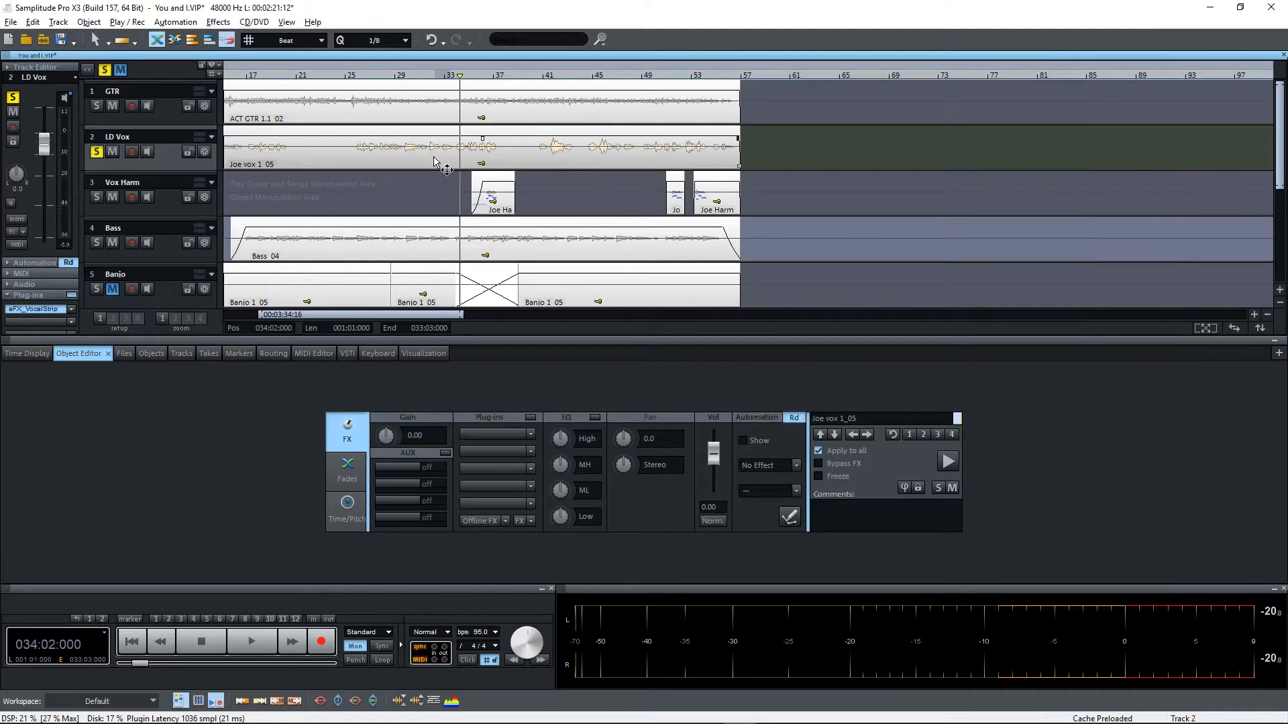
right_click(435, 160)
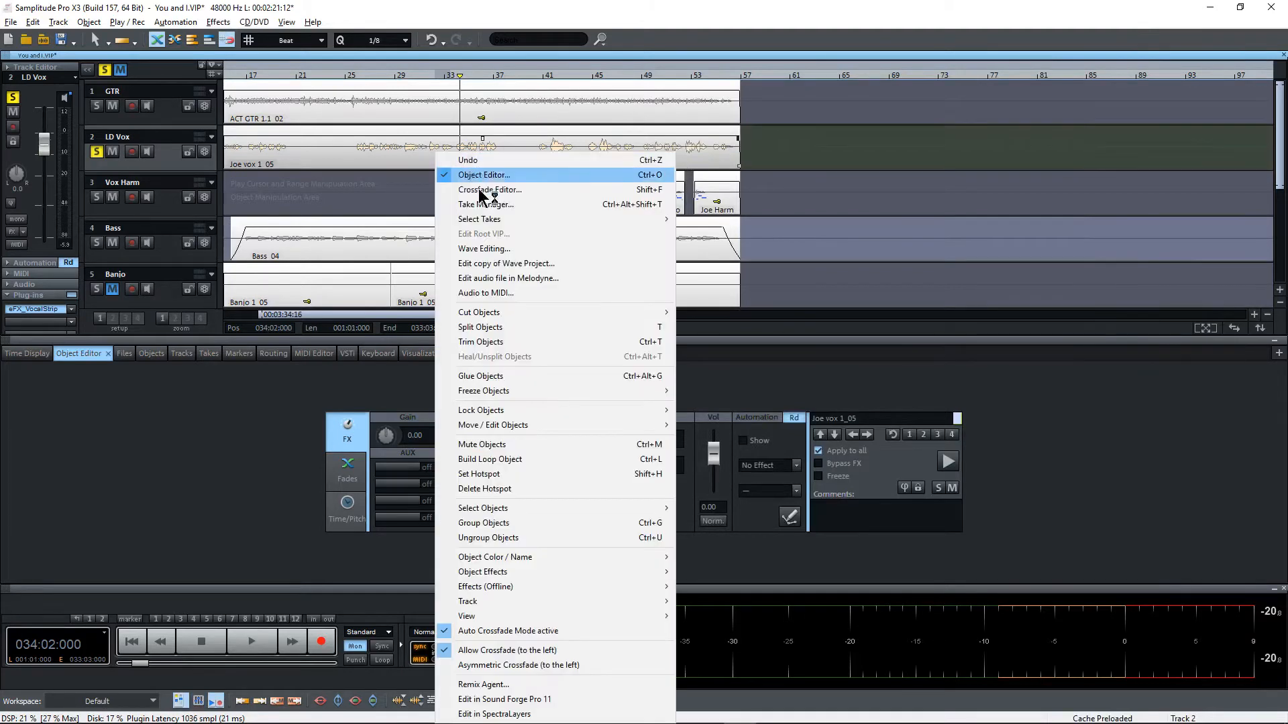
mouse_move(508, 278)
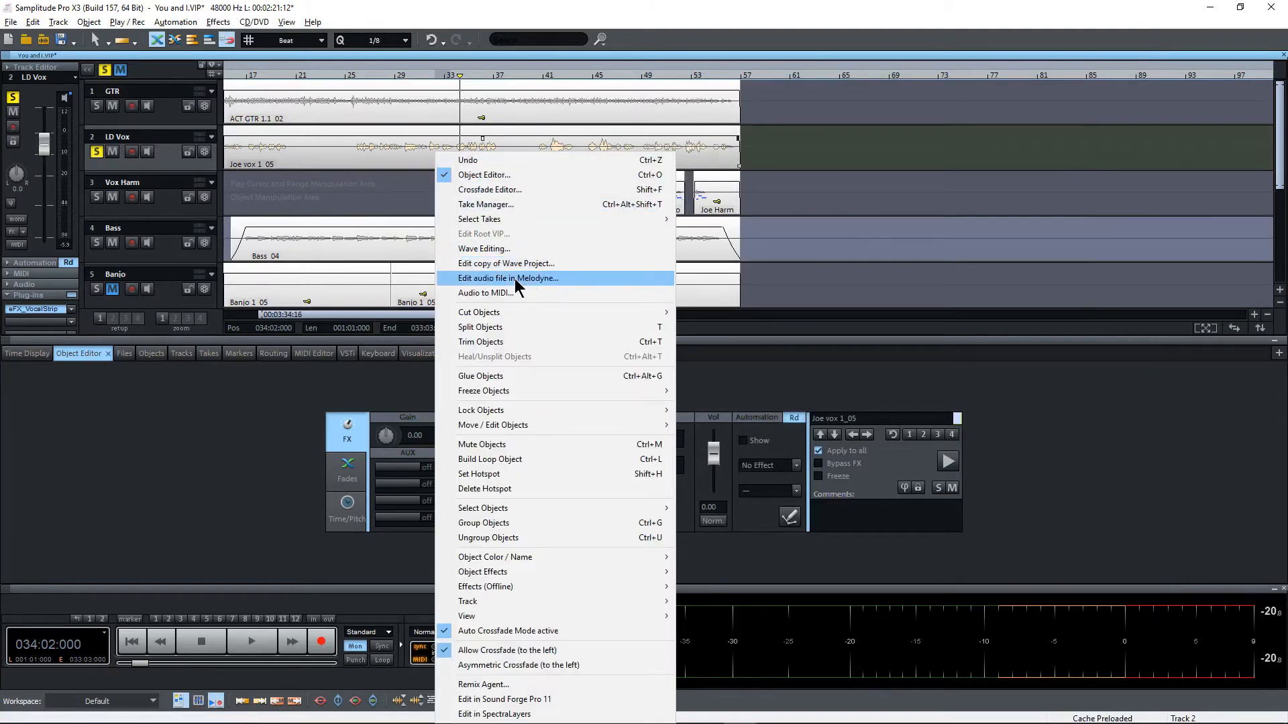
click(507, 278)
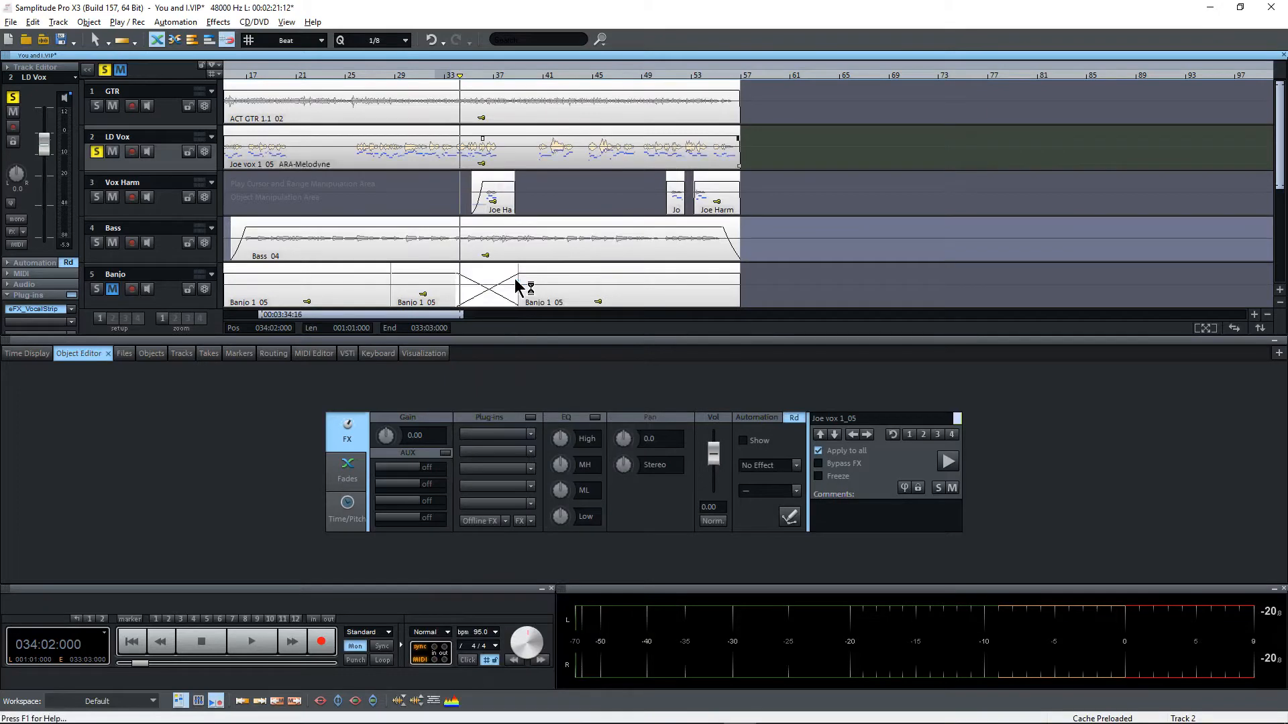
Step: Apply Correct Pitch Macro at 100% pitch centre and 100% drift, then close Melodyne
double_click(370, 152)
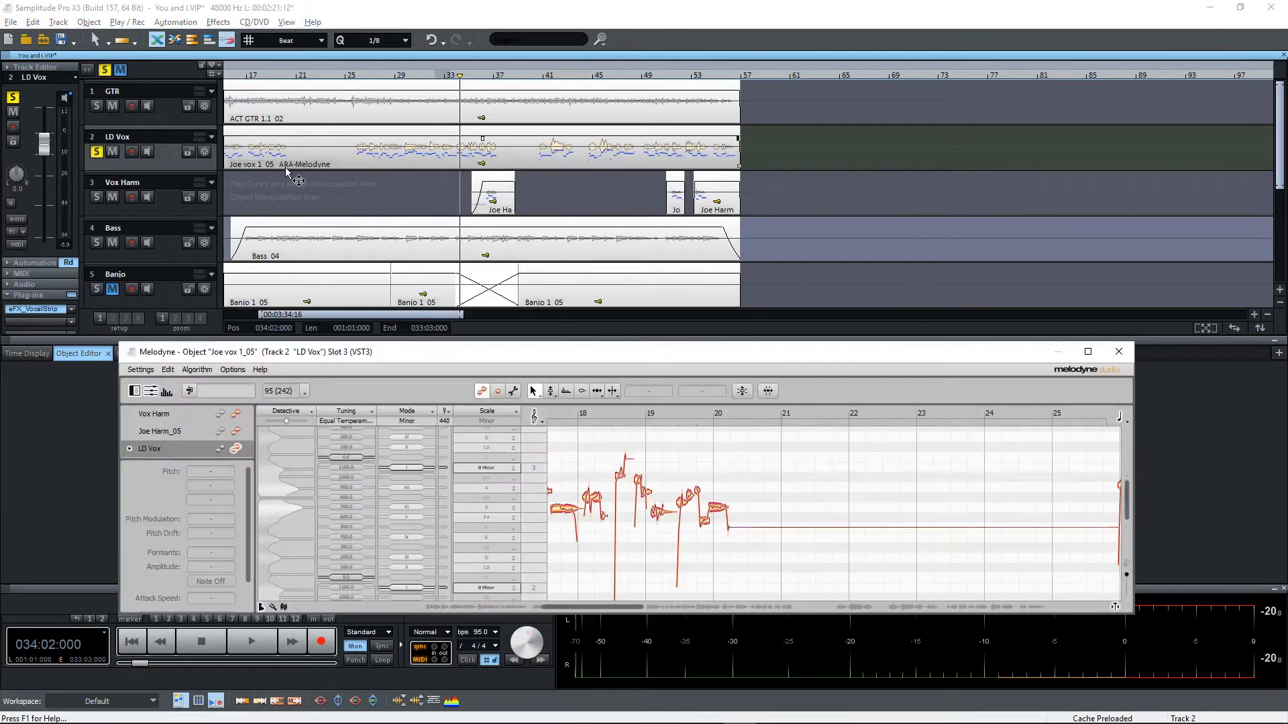
mouse_move(212, 128)
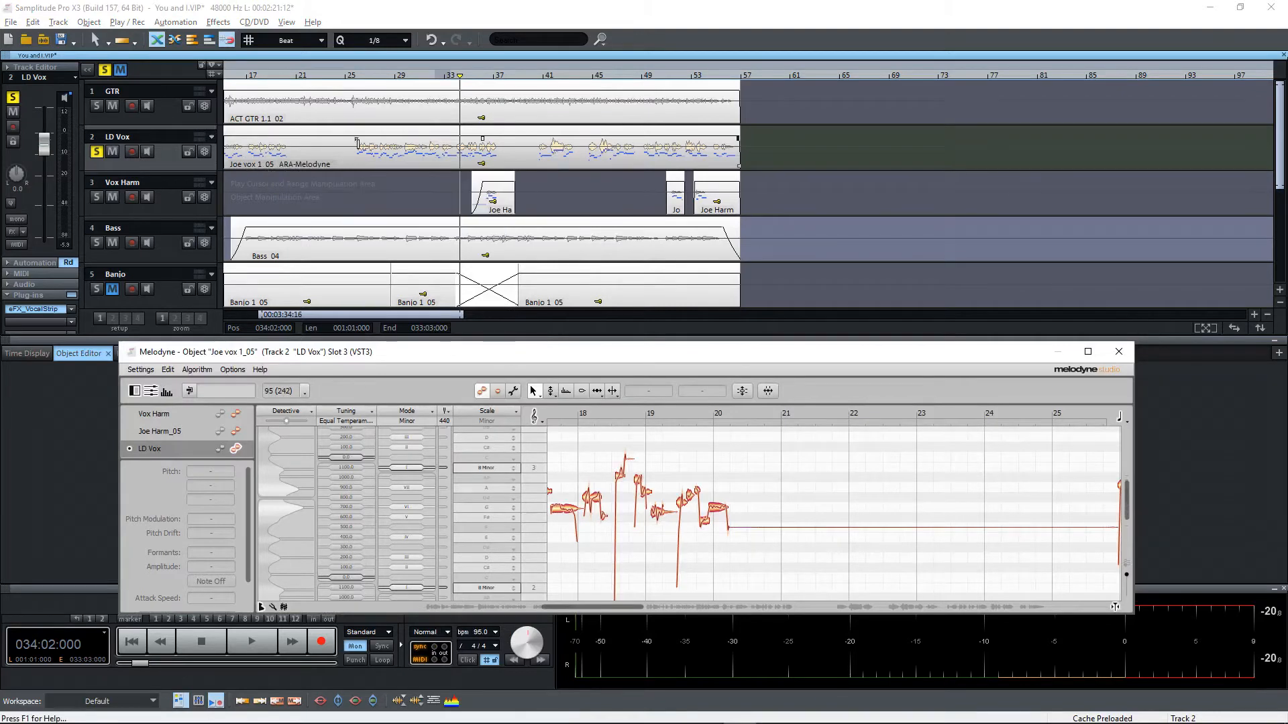
click(251, 642)
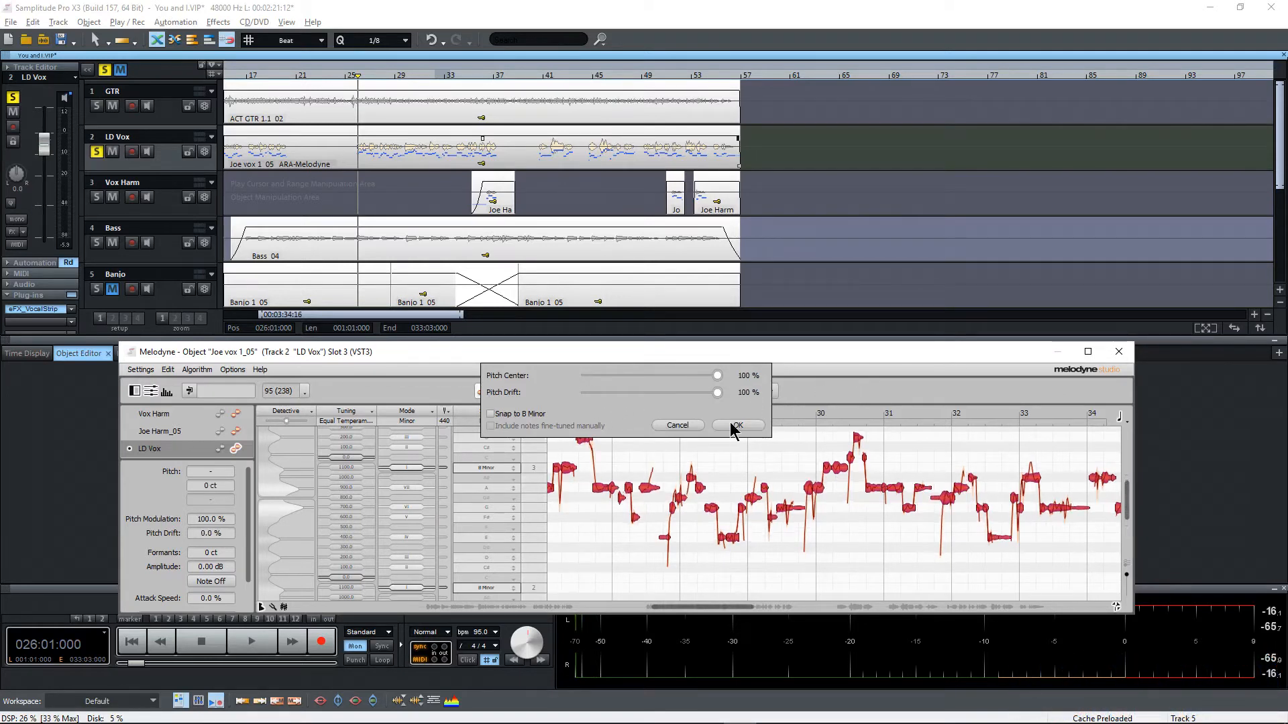
click(736, 425)
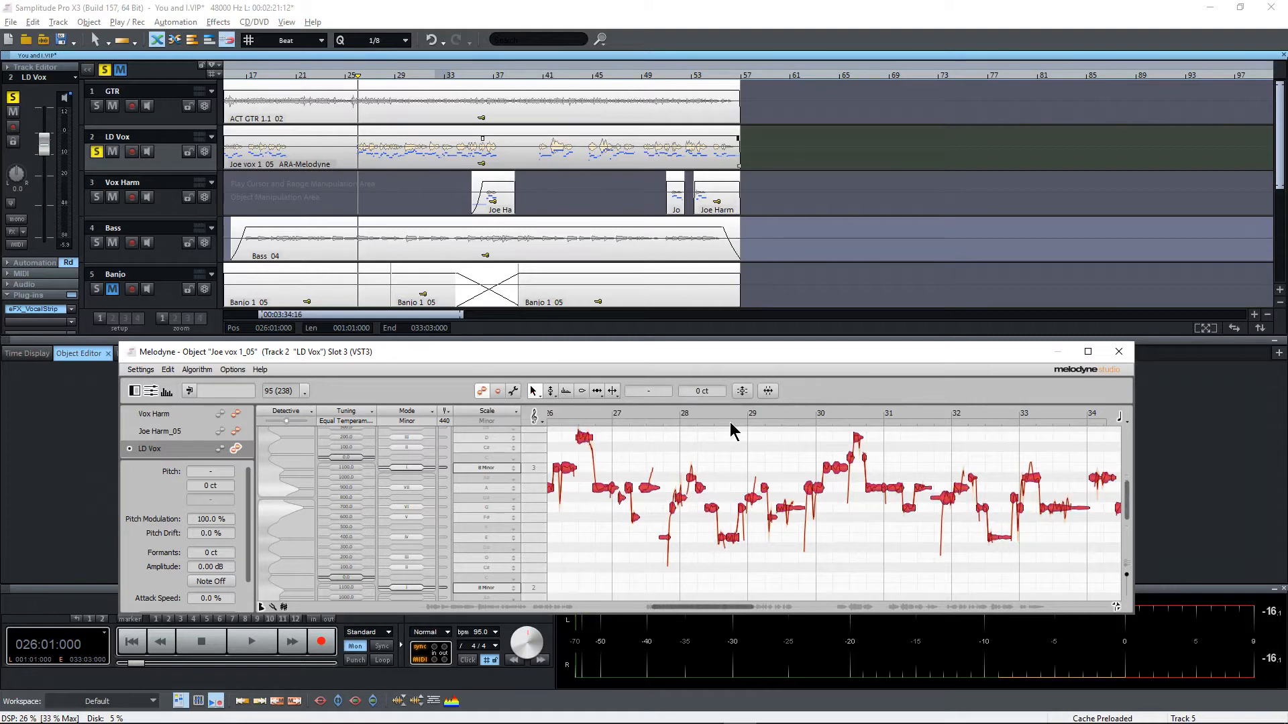
click(1117, 351)
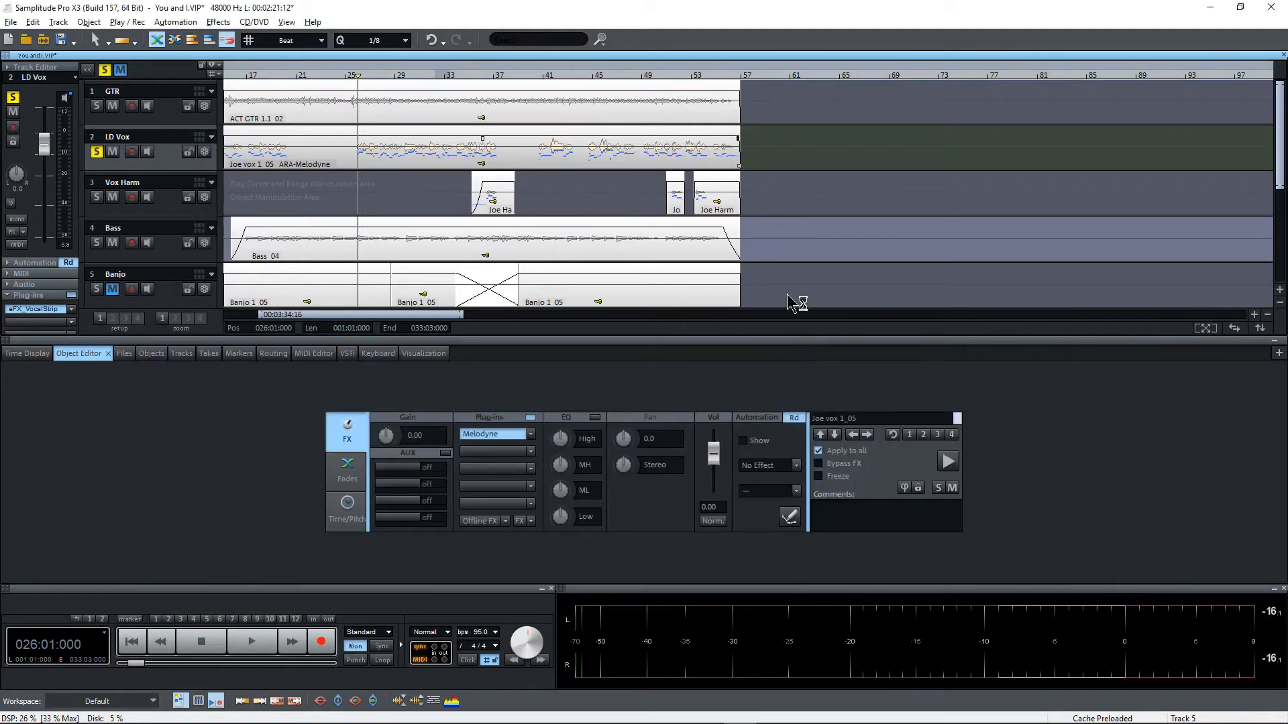
mouse_move(628, 147)
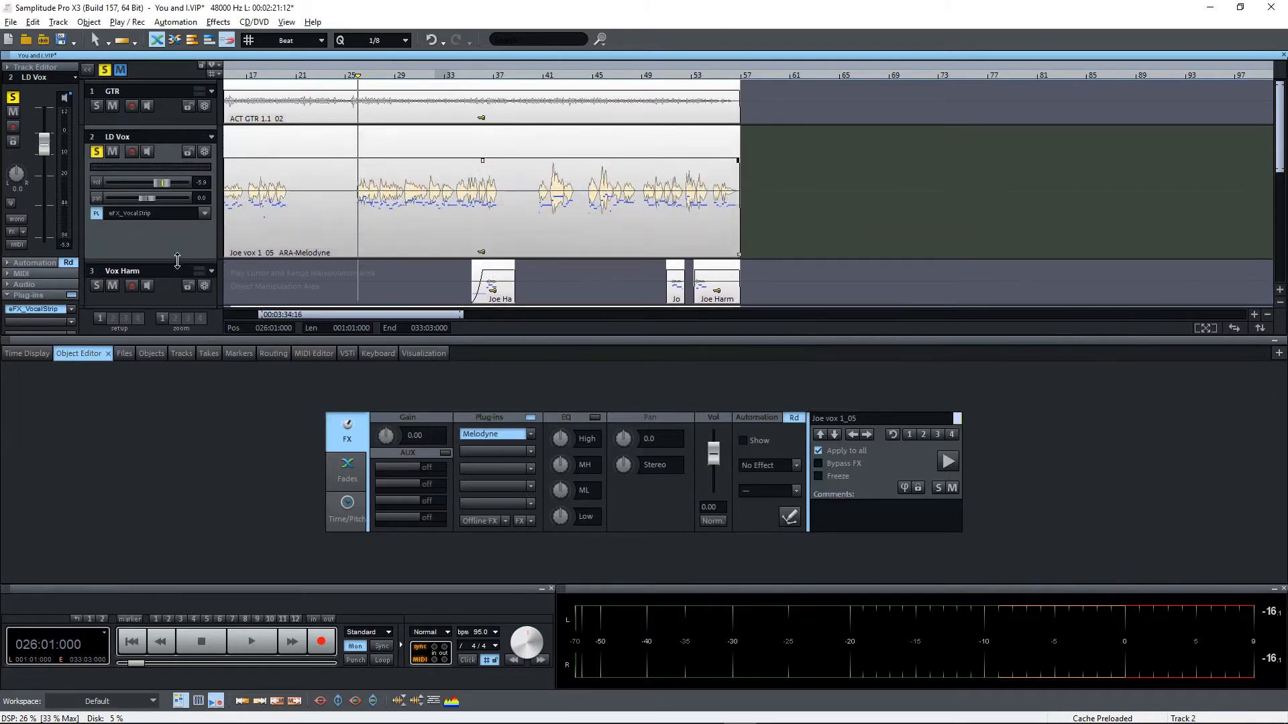
Step: Make the LD Vox track taller and audition the corrected vocal, then stop playback
click(251, 641)
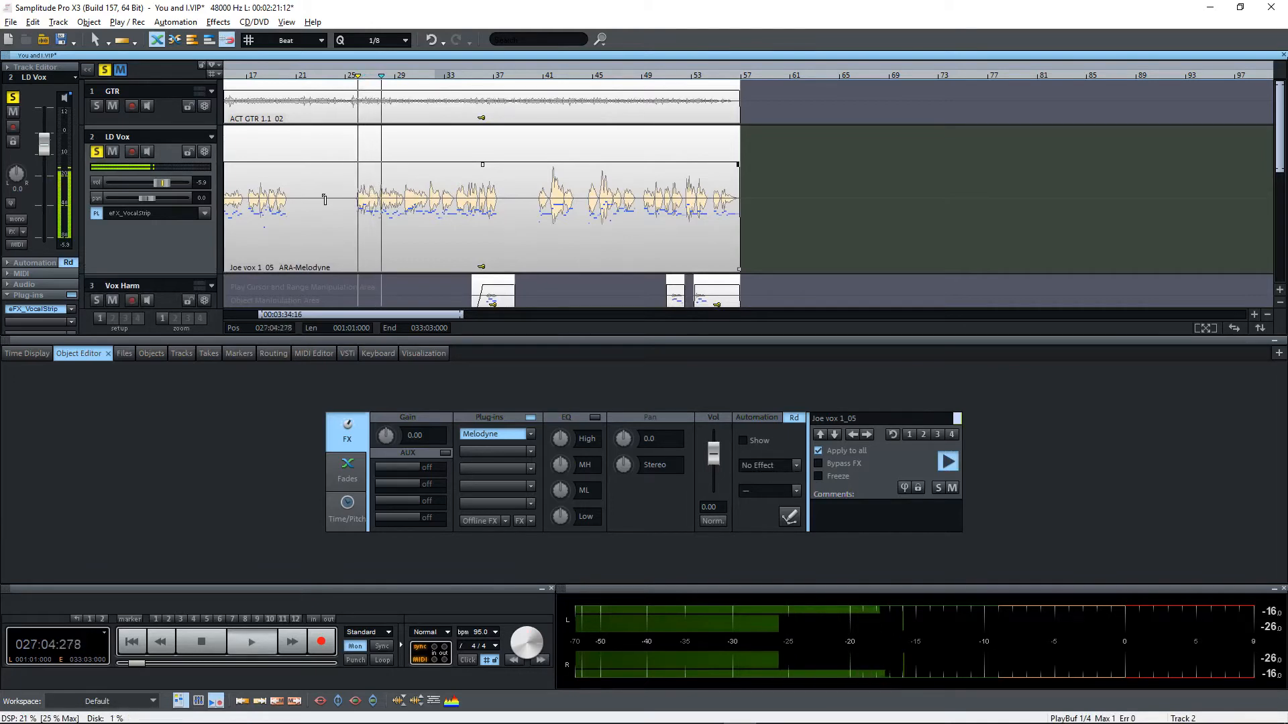
click(381, 201)
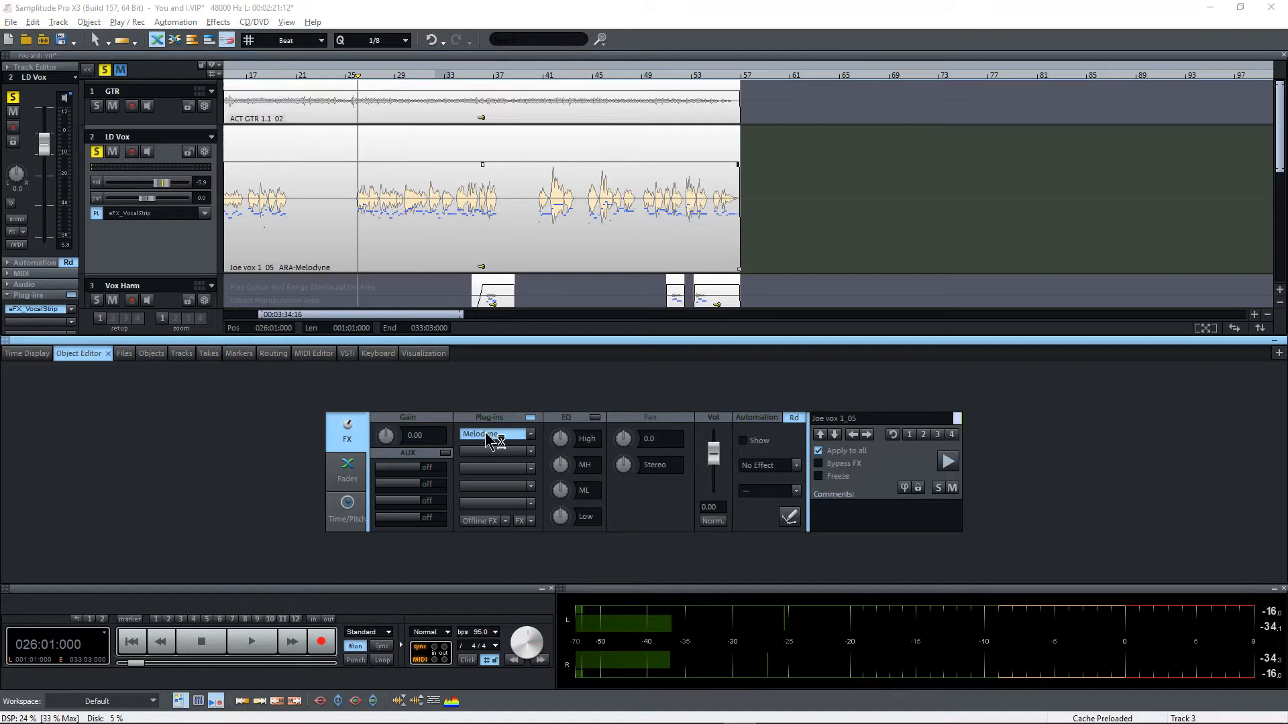
Step: Reapply the Melodyne pitch macro at 75% centre and 61% drift, then close the editor
click(491, 434)
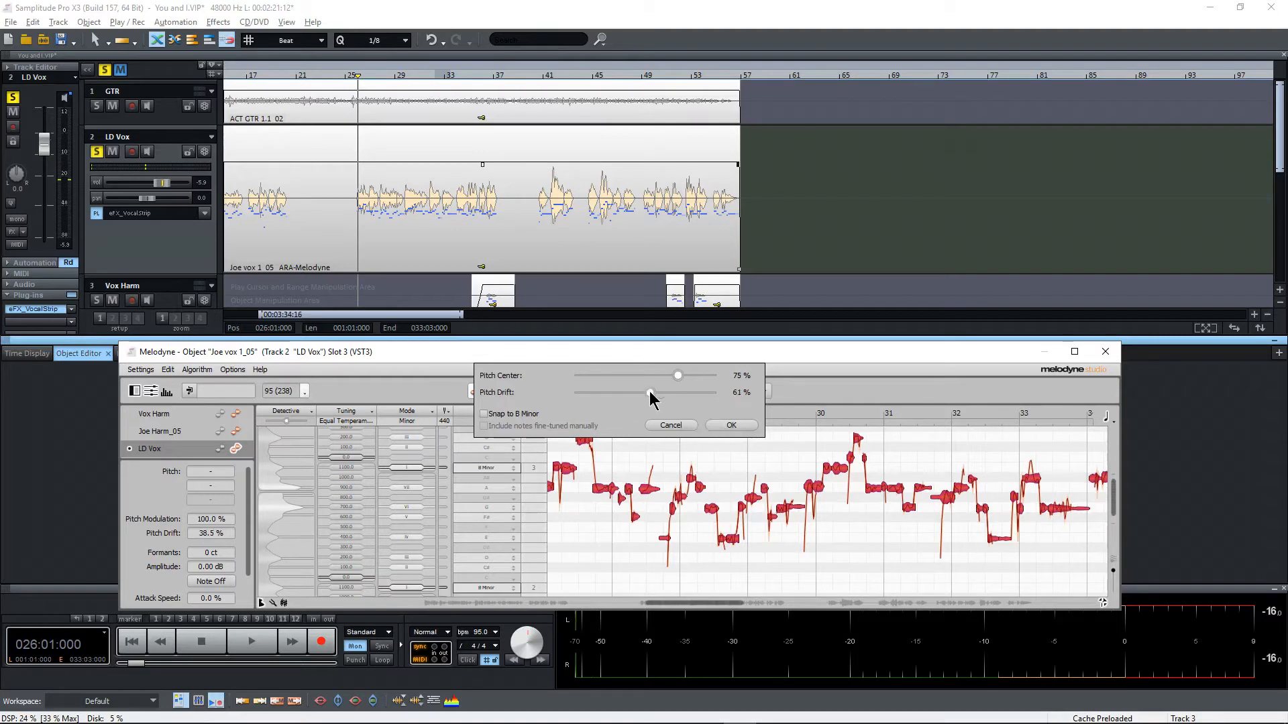
click(729, 424)
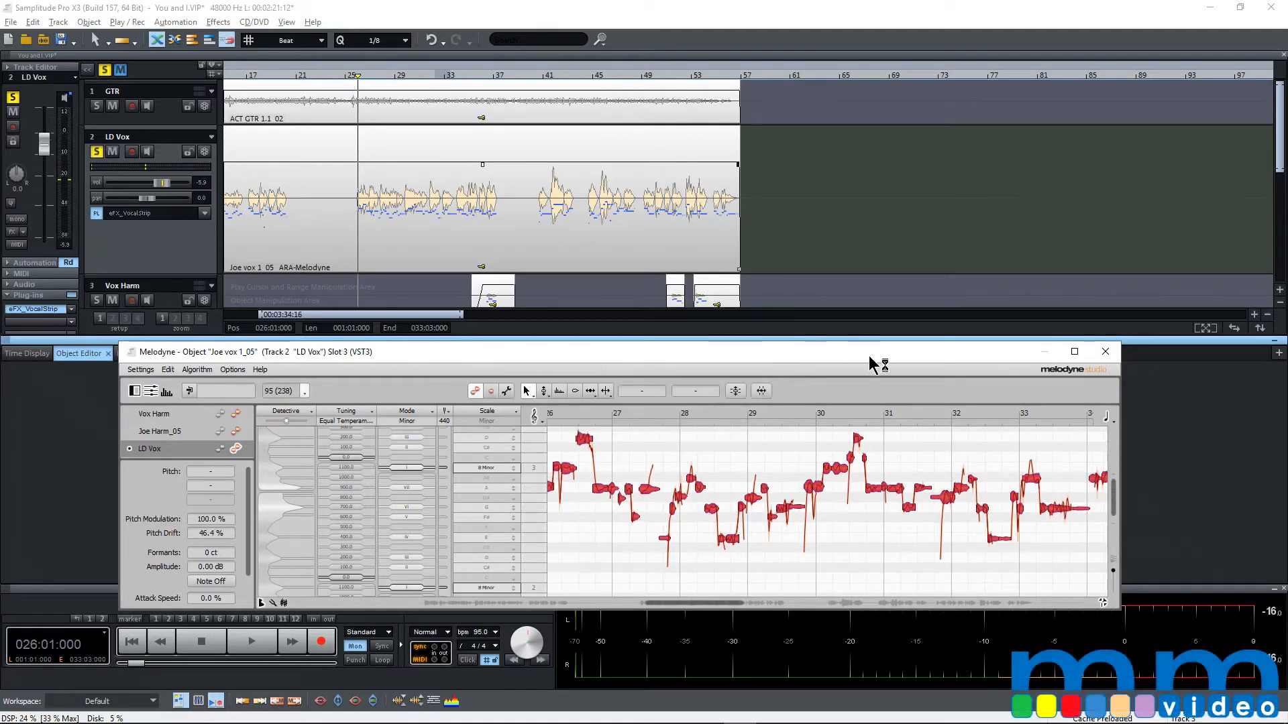
click(251, 641)
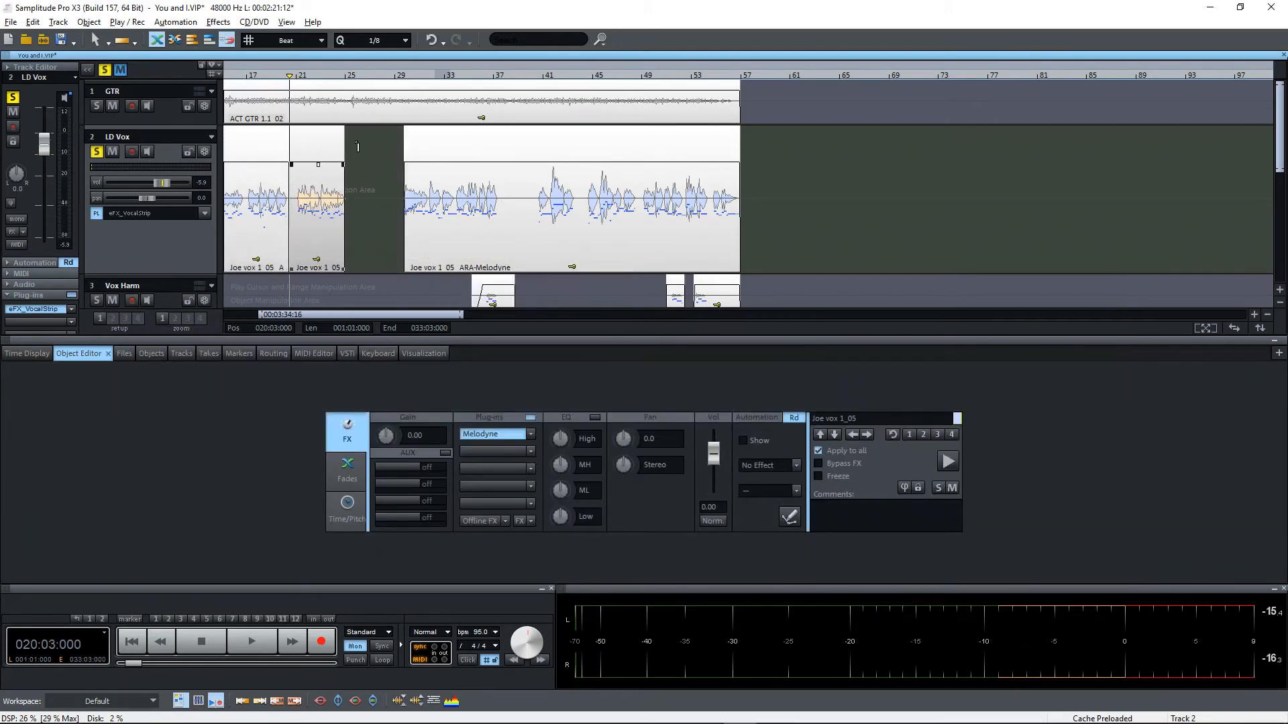
Step: Set the play position near bar 25 and play back around the short vocal piece
click(354, 74)
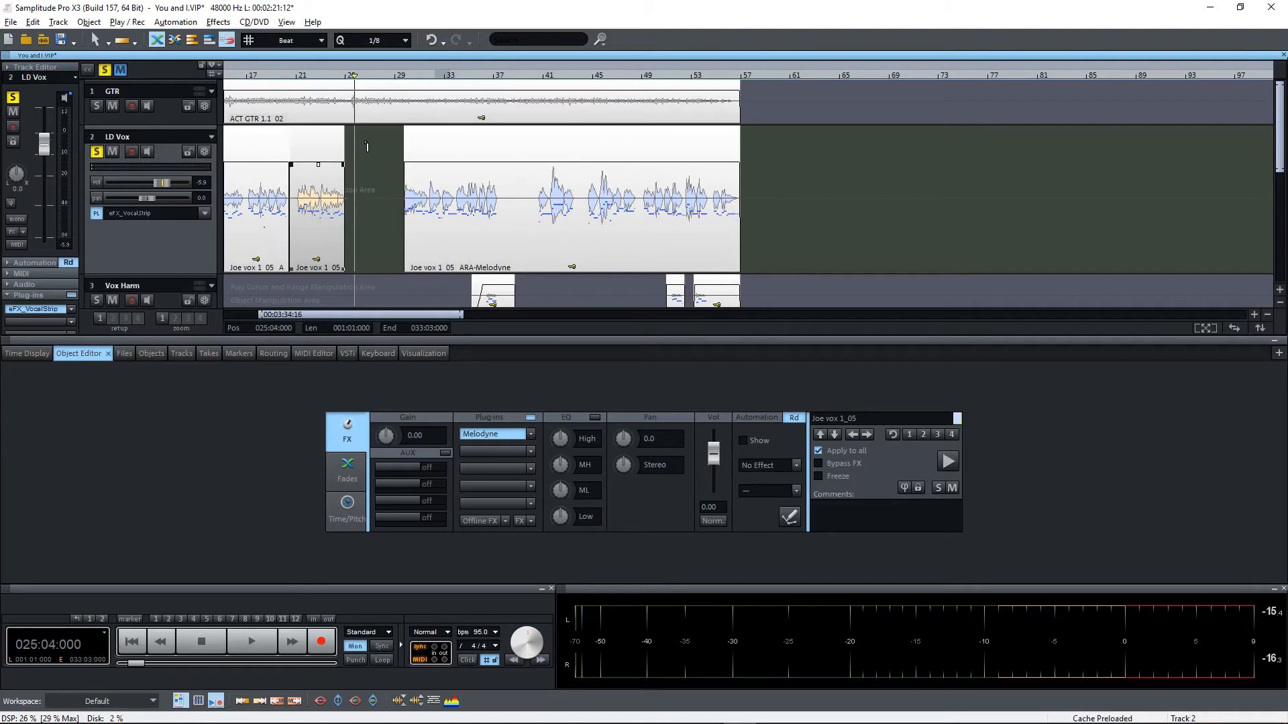
mouse_move(310, 208)
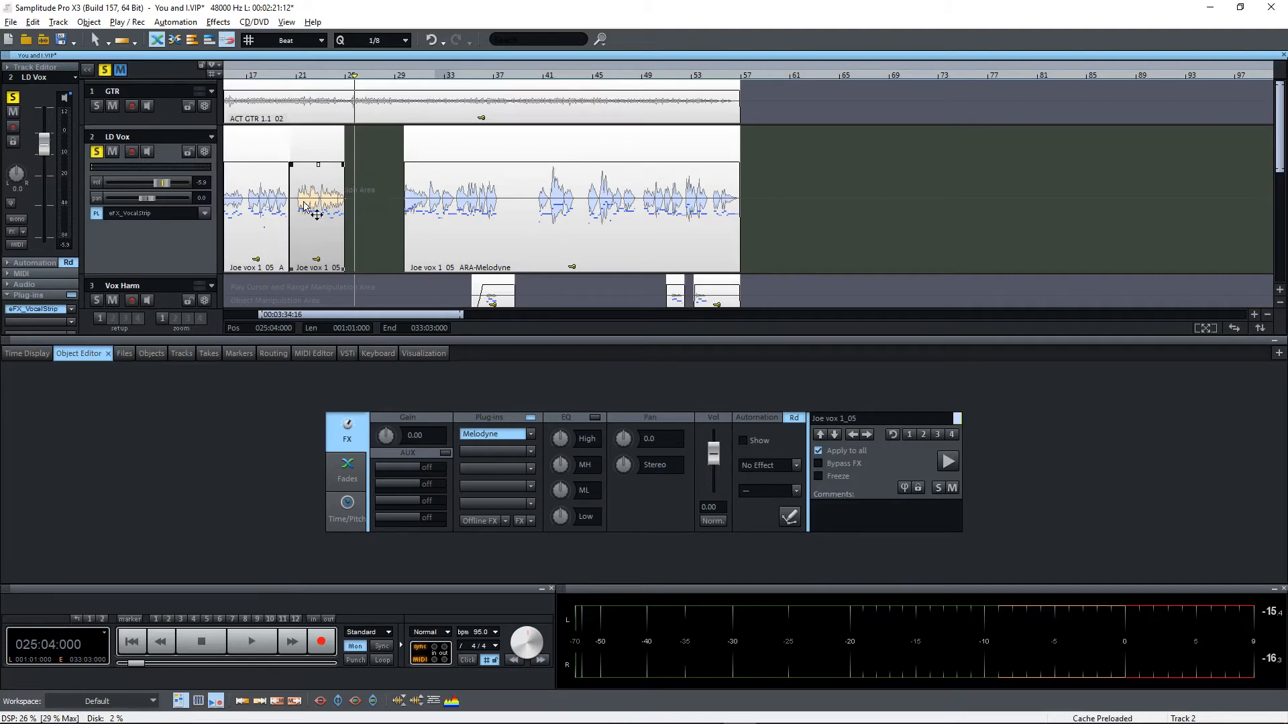
mouse_move(380, 172)
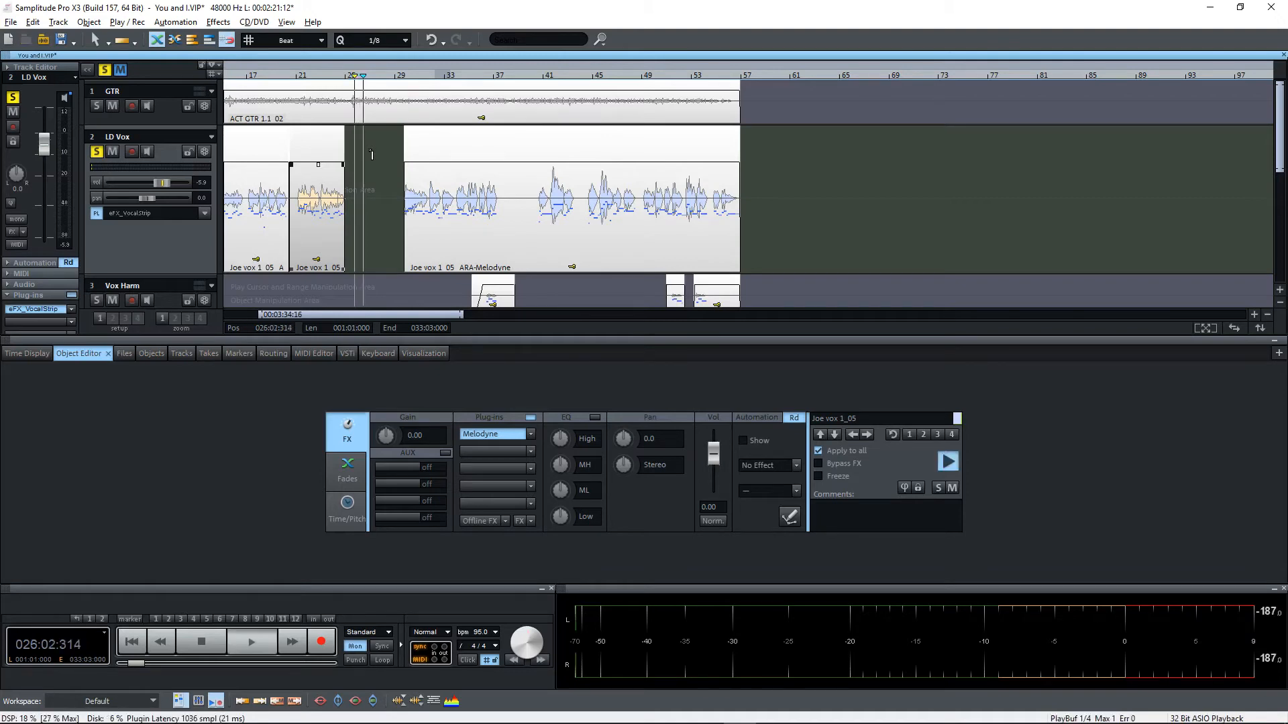
click(296, 76)
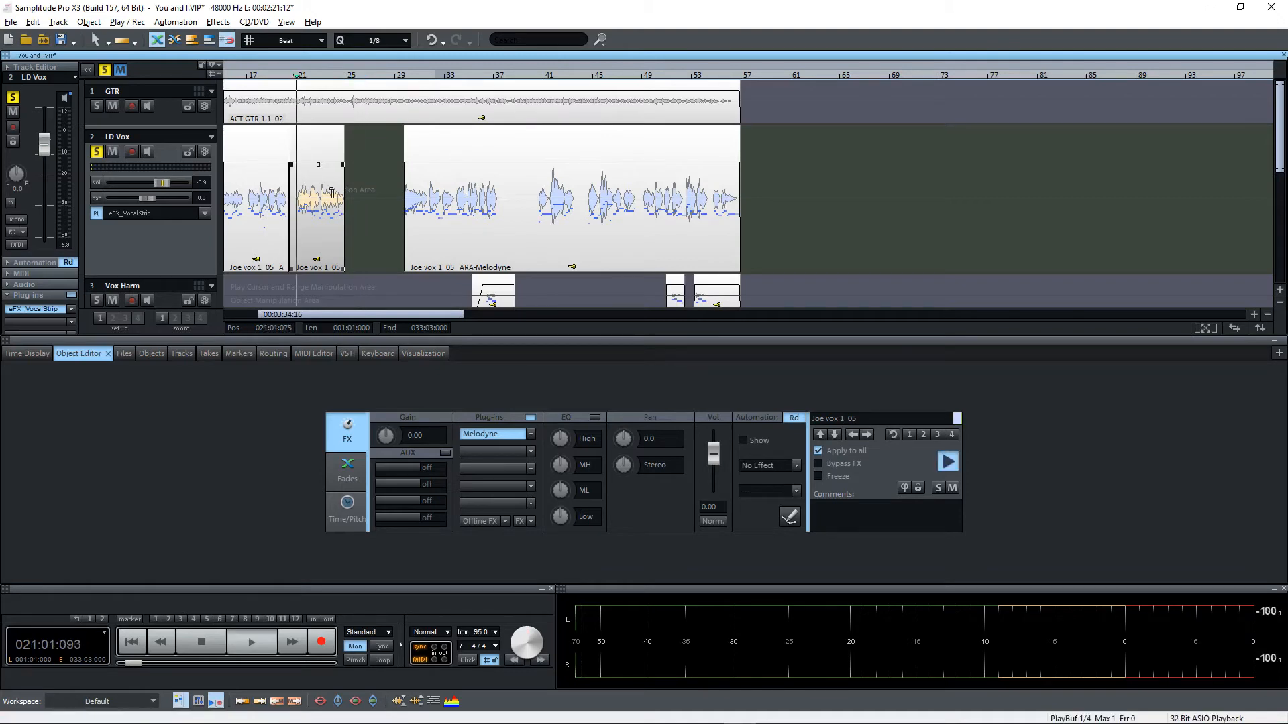
click(250, 641)
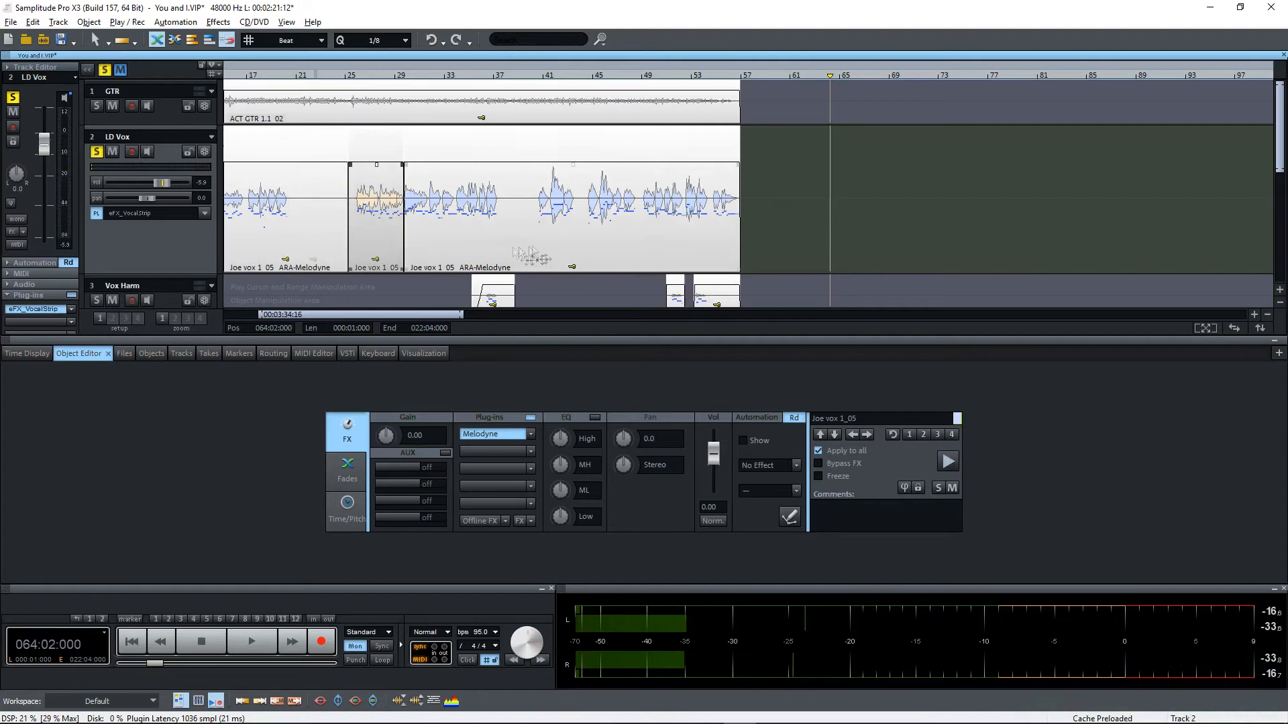
Step: Undo the split and move to restore one continuous Melodyne-linked vocal clip
click(251, 641)
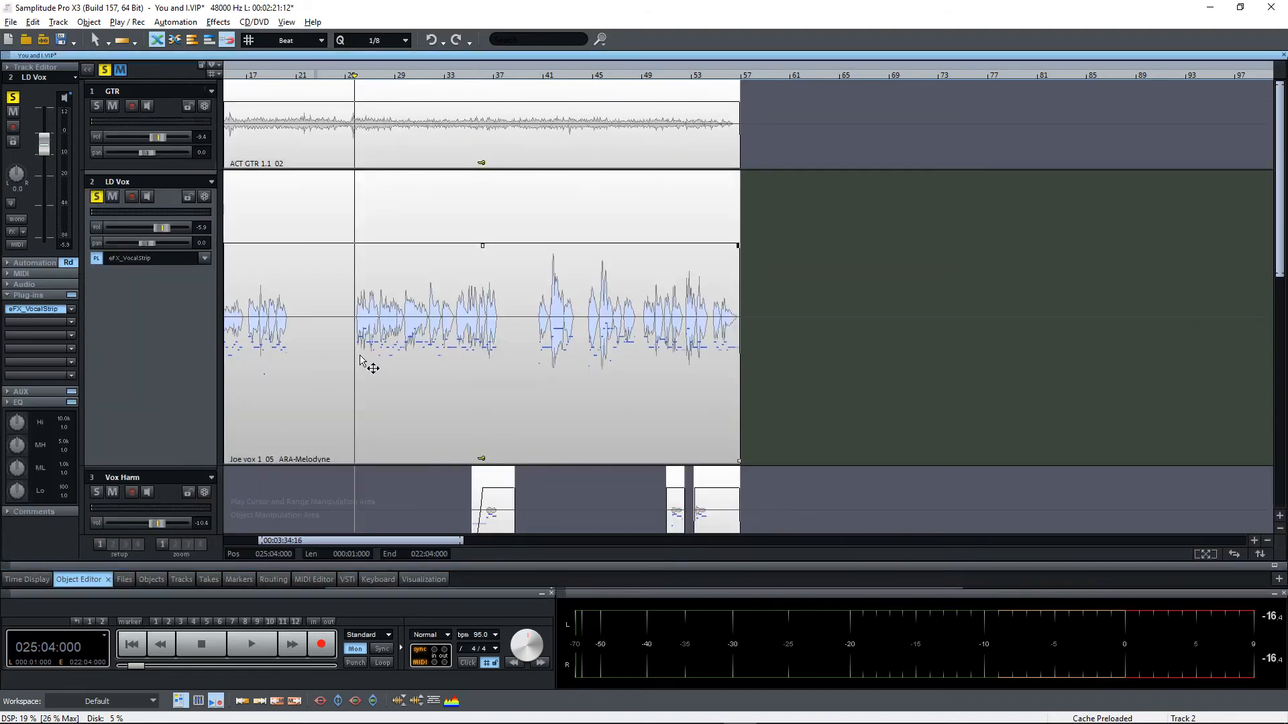
mouse_move(369, 367)
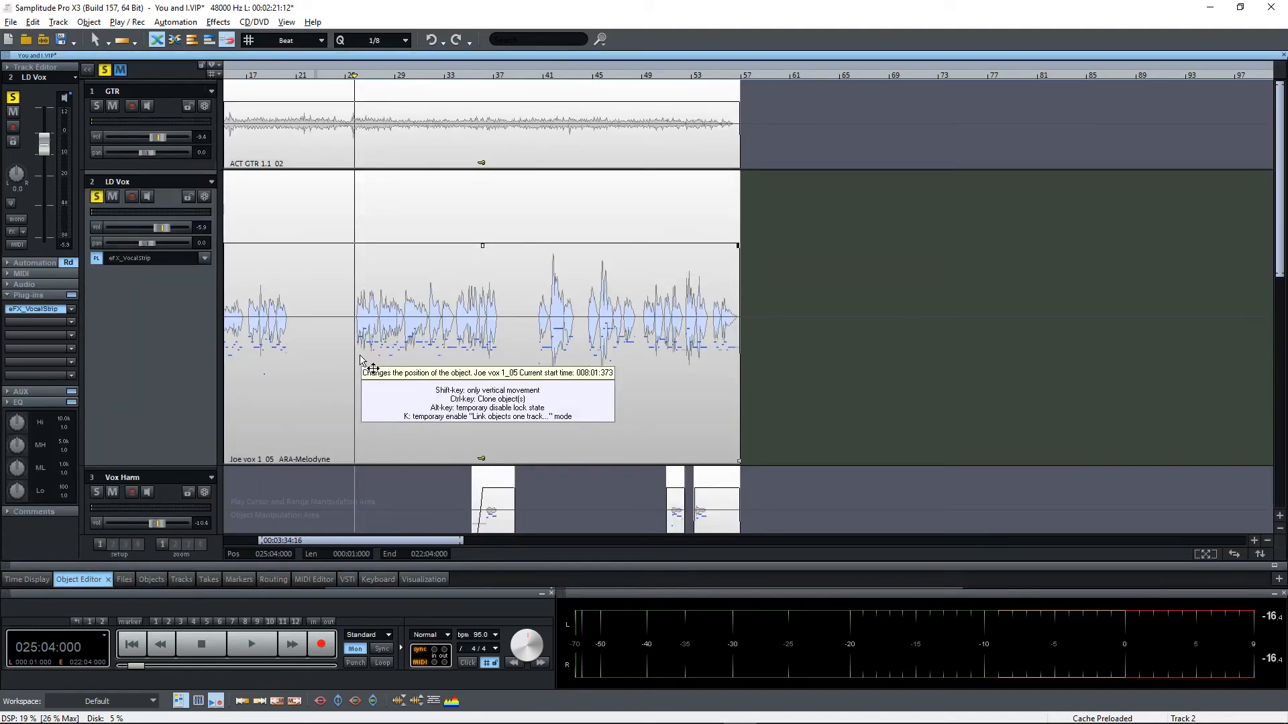